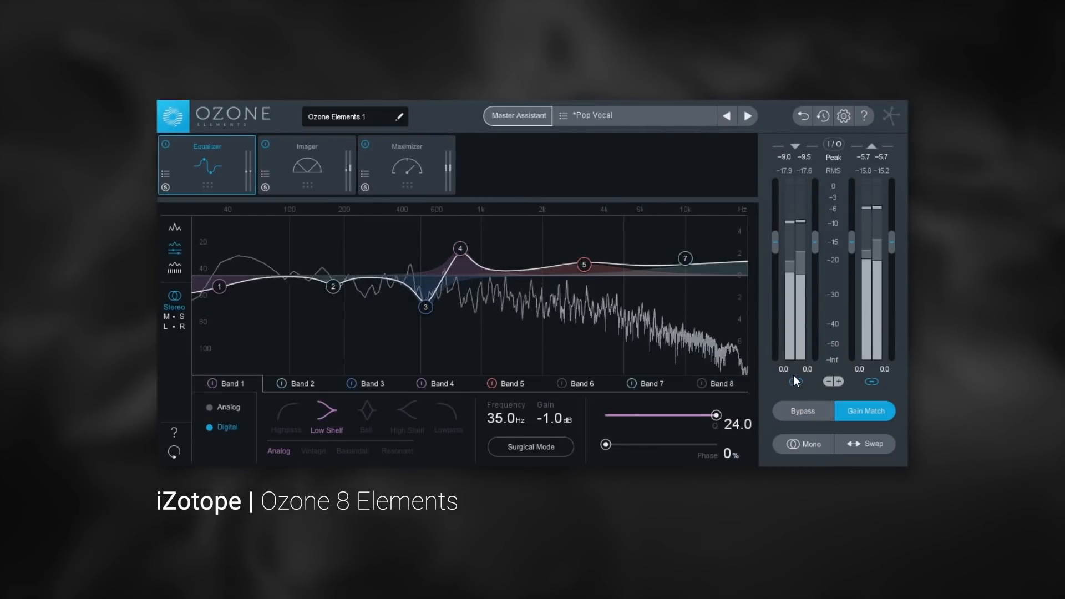
# After previewing Maximizer and Imager, move EQ band 4 to about 984 Hz at 2.3 dB.
pyautogui.click(406, 166)
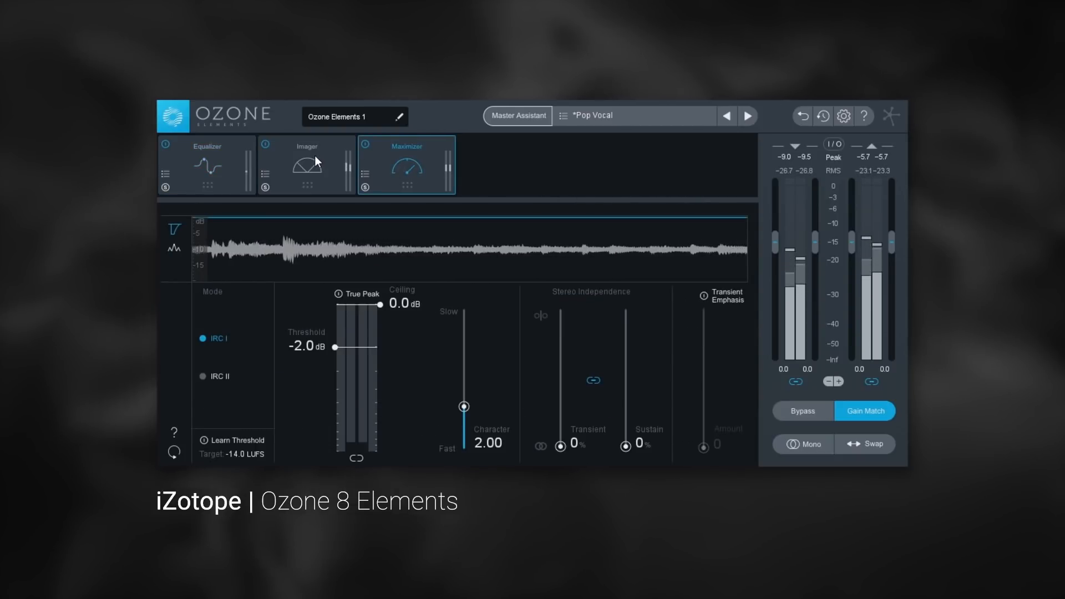
pyautogui.click(307, 164)
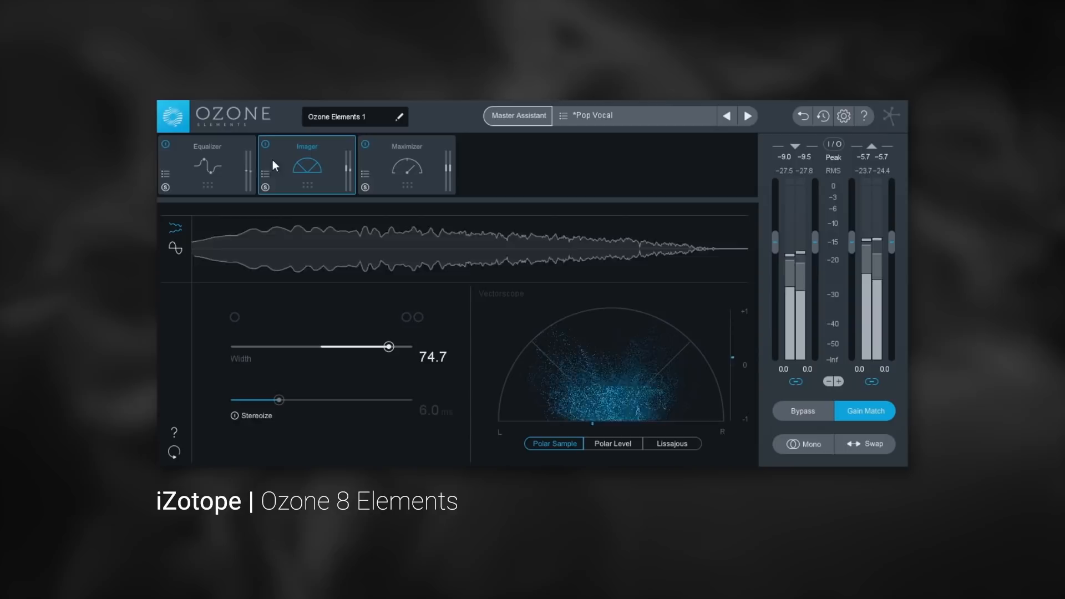
pyautogui.click(206, 164)
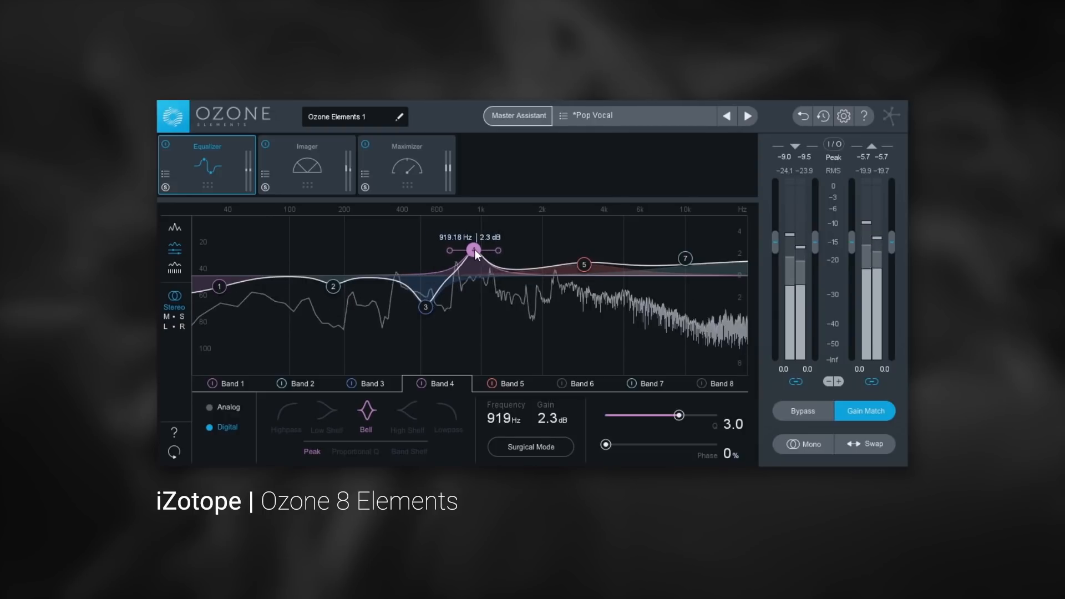
pyautogui.moveTo(473, 250); pyautogui.dragTo(479, 250)
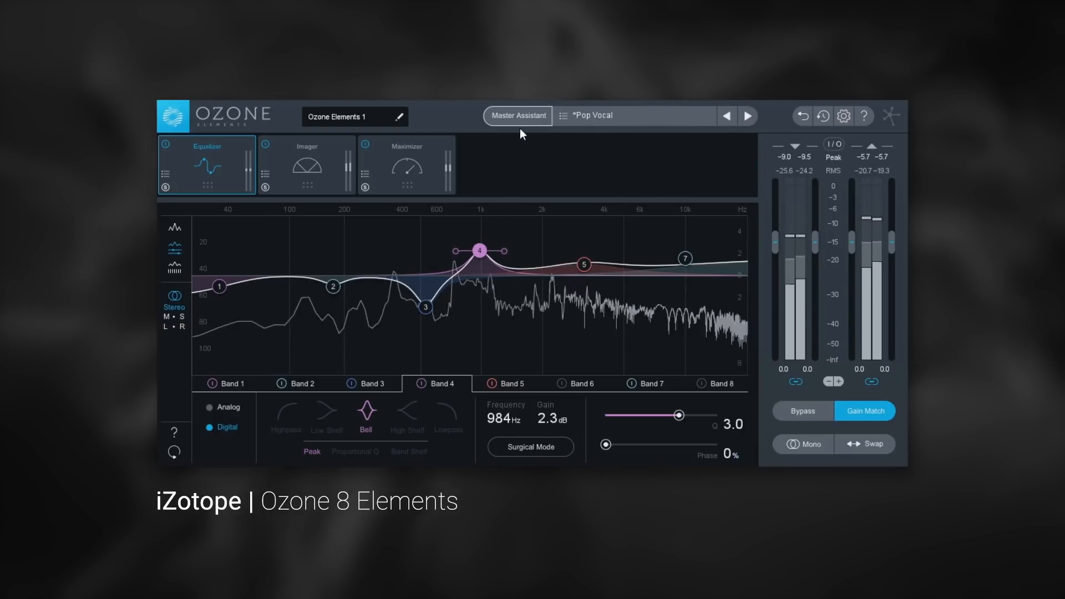
# Run Master Assistant for a CD target at High intensity and accept its suggested chain.
pyautogui.click(517, 116)
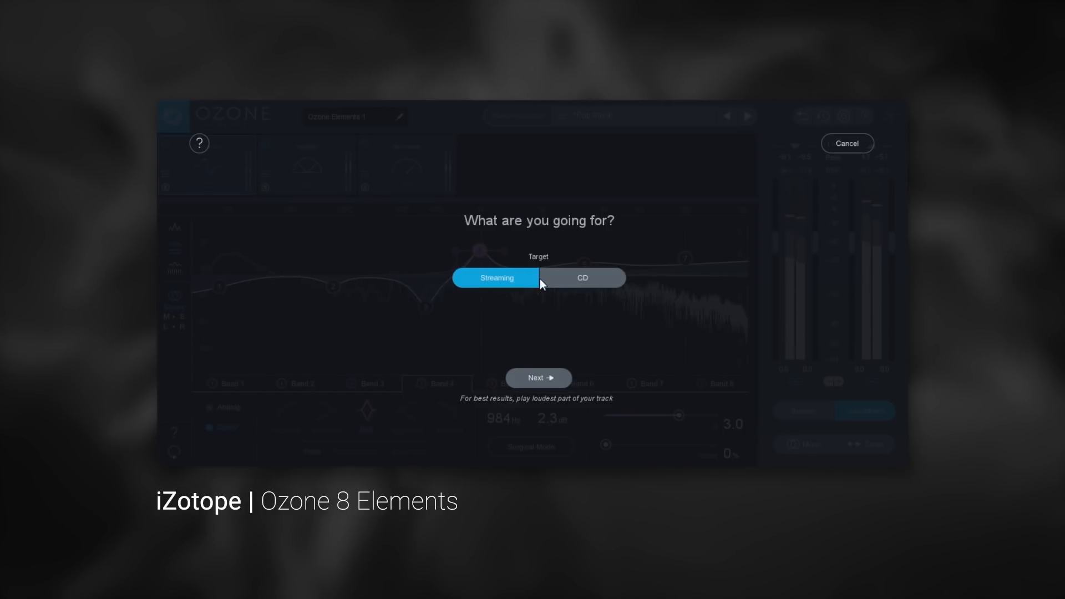
pyautogui.click(582, 277)
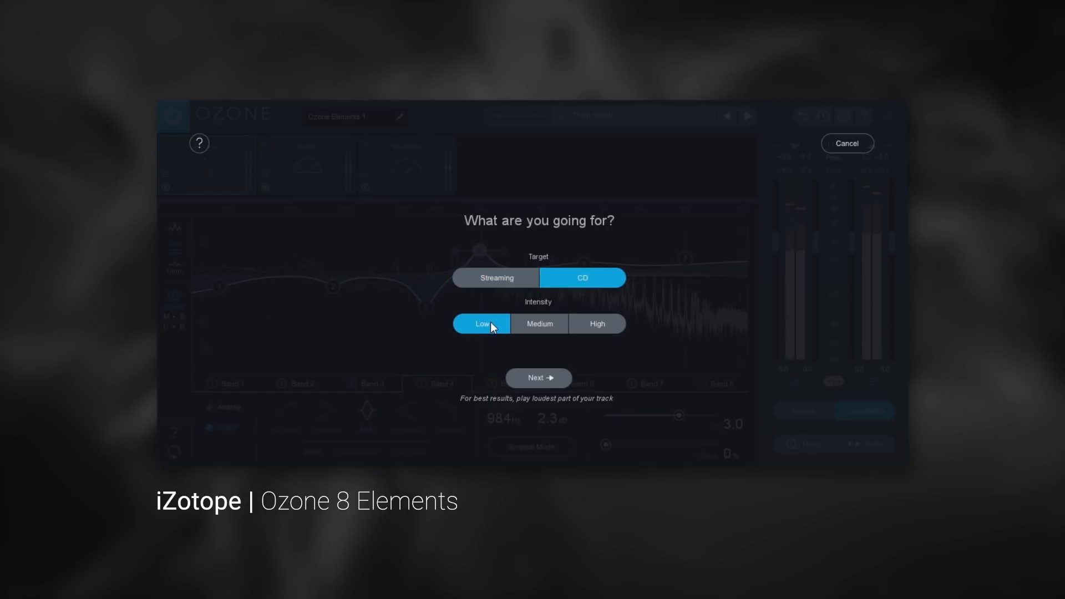
pyautogui.click(596, 323)
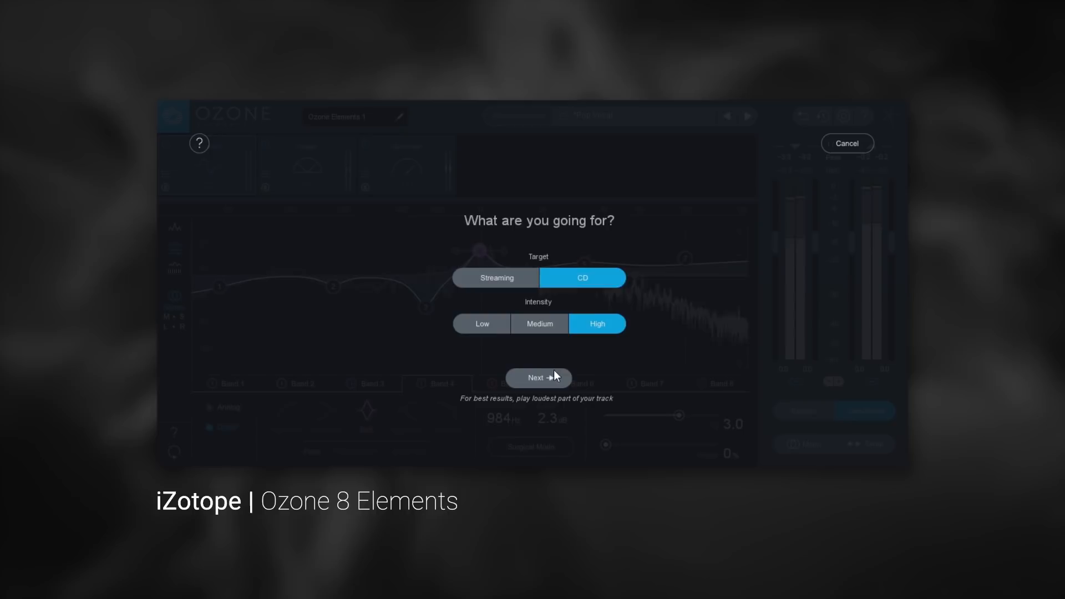
pyautogui.click(538, 377)
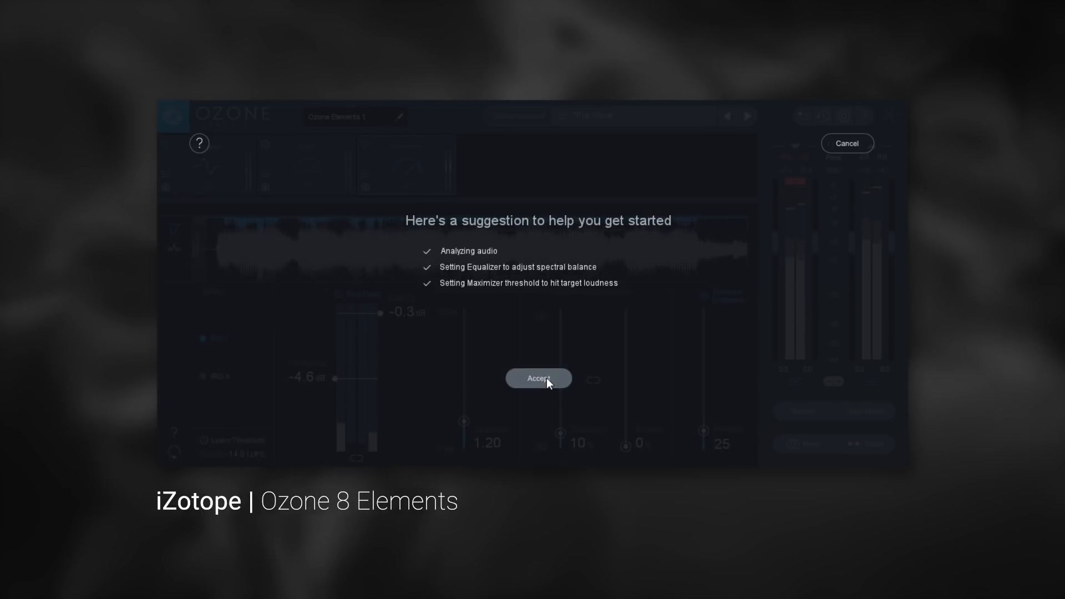
pyautogui.click(538, 378)
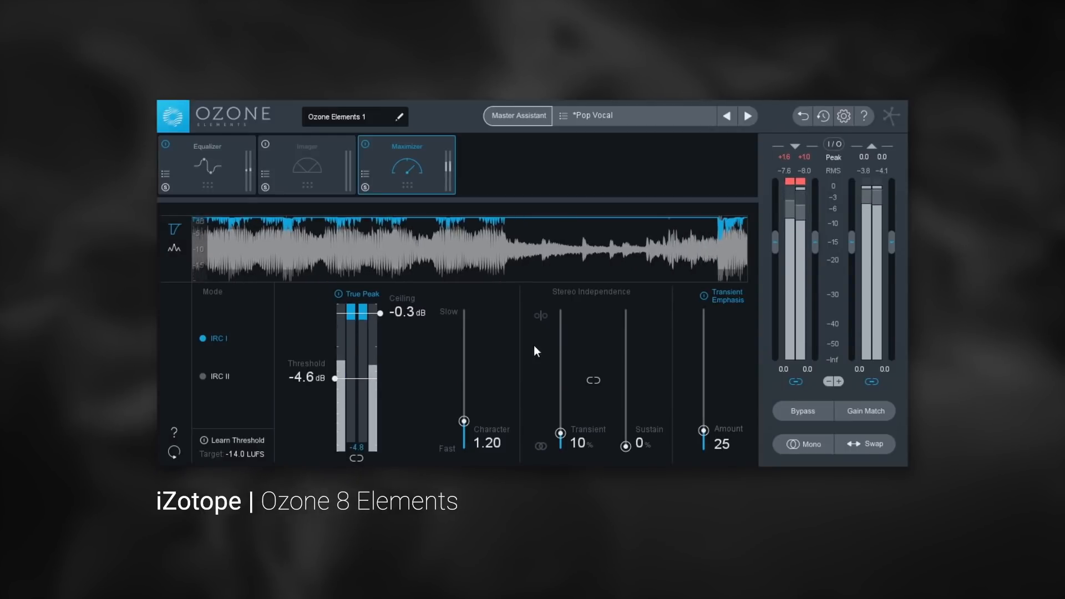
# With the Maximizer shown as a spectrum, reshape EQ band 2's boost around 257 Hz.
pyautogui.click(173, 248)
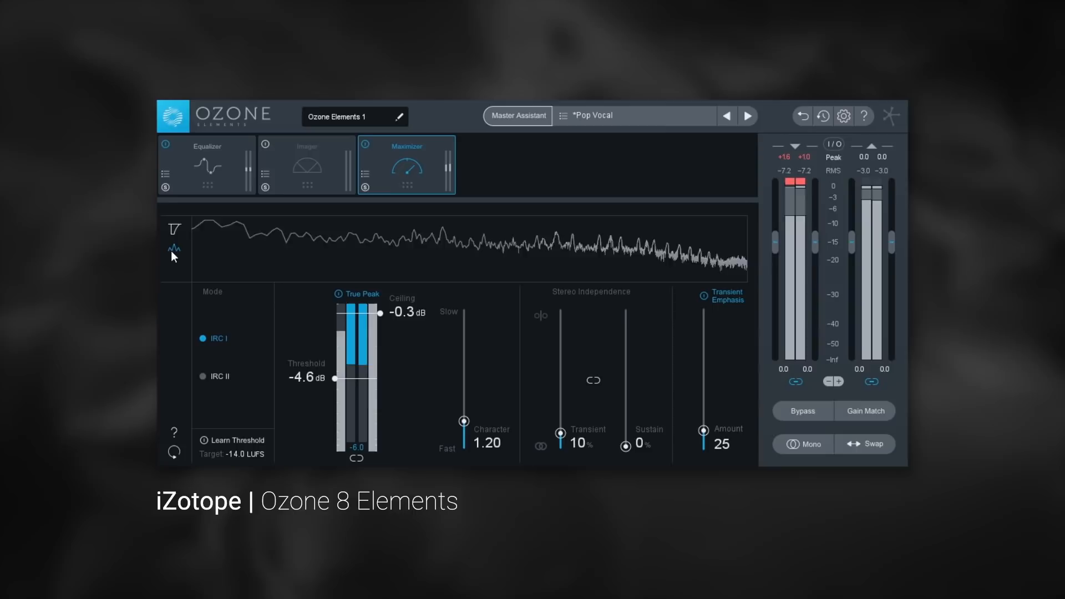
pyautogui.click(306, 165)
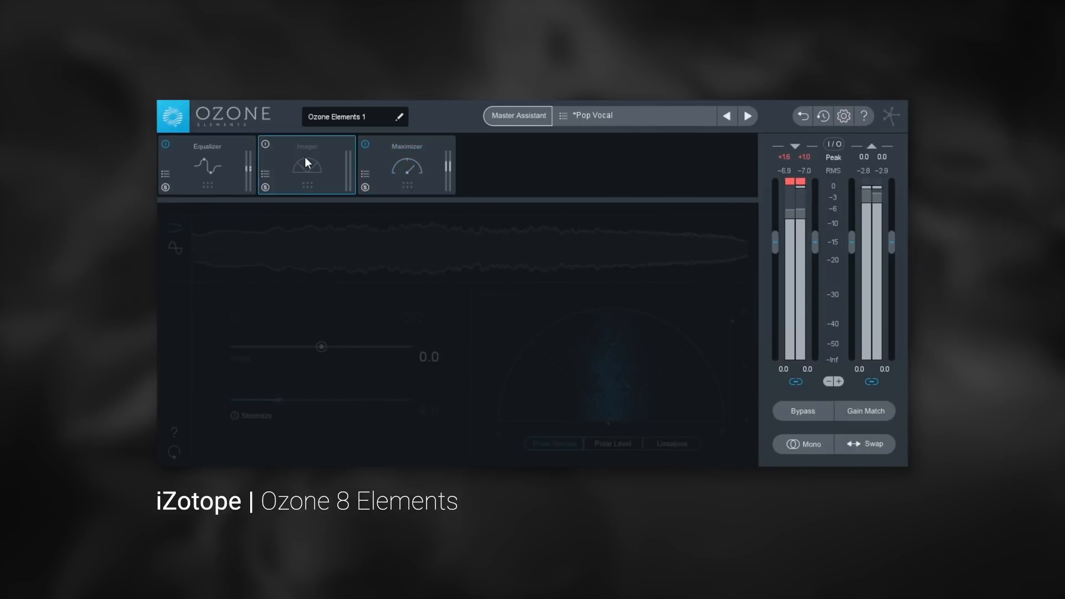
pyautogui.click(306, 166)
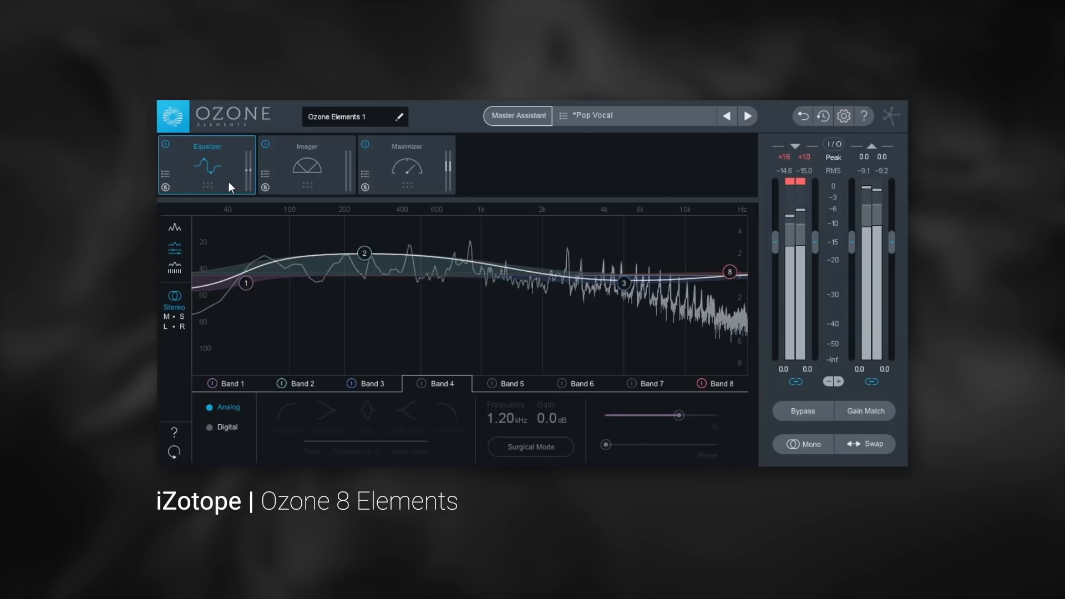
pyautogui.click(363, 253)
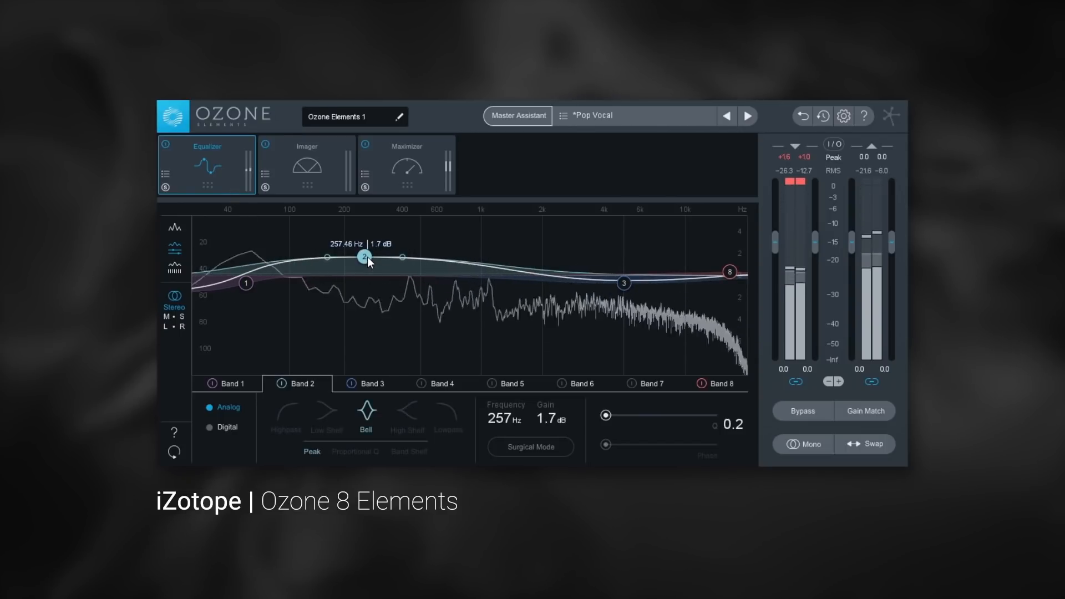
pyautogui.moveTo(365, 256); pyautogui.dragTo(365, 264)
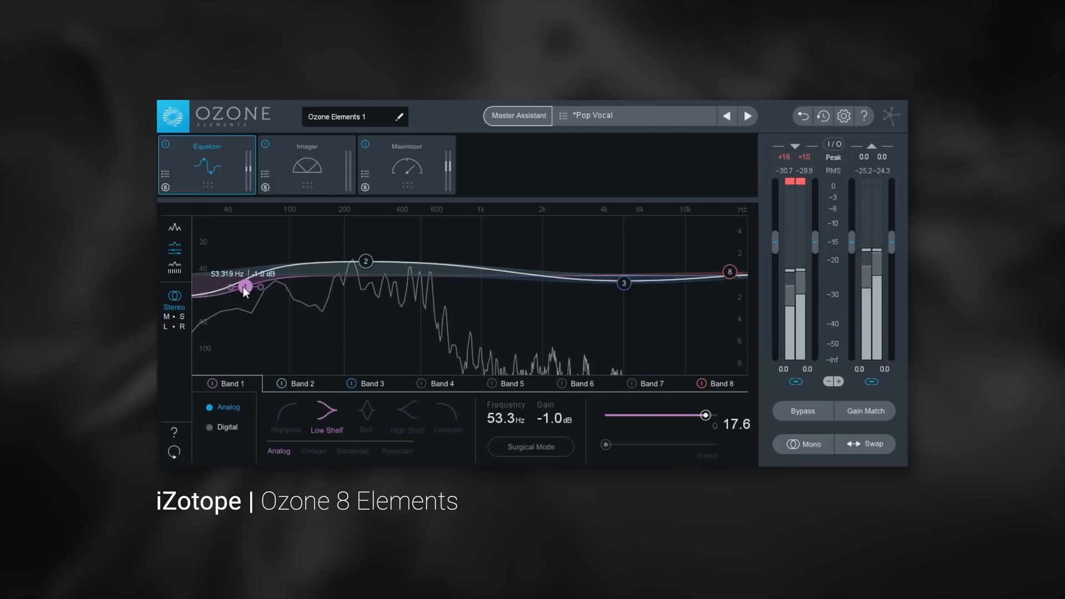
# Steepen band 1 near 53 Hz to Q 24.0 and switch the equalizer to digital filters.
pyautogui.moveTo(704, 414); pyautogui.dragTo(718, 415)
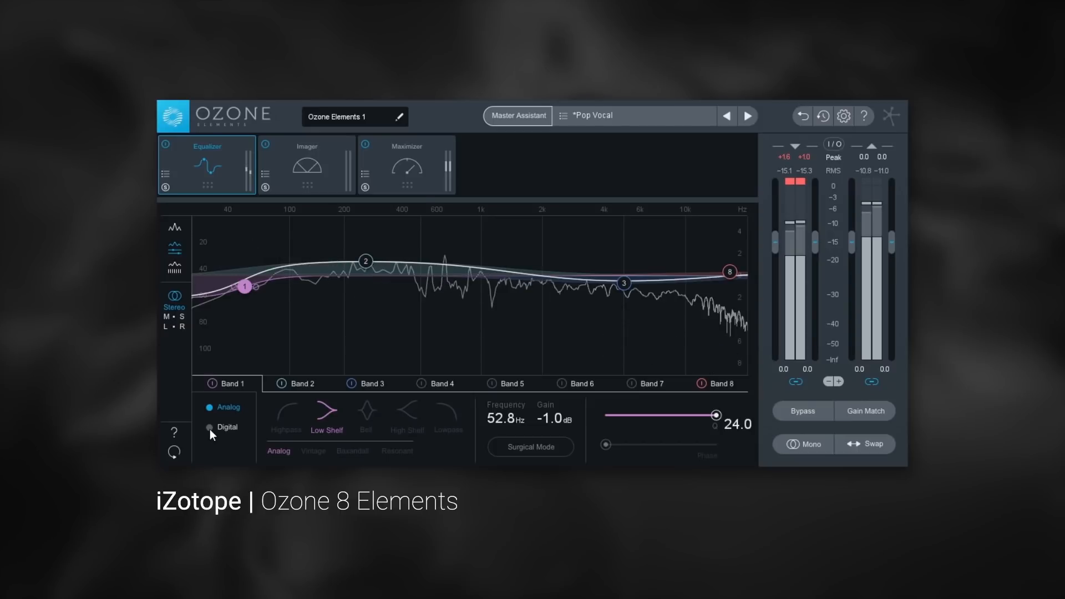
pyautogui.click(209, 426)
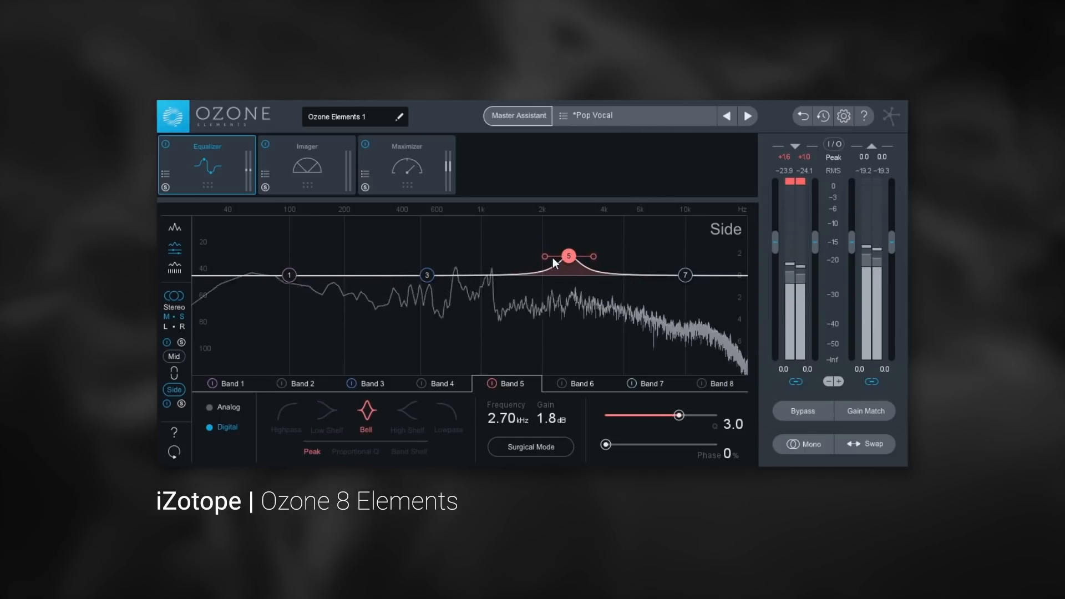
# Widen side-channel band 5 to Q 0.3 and set it to 1.3 dB at 4.16 kHz.
pyautogui.moveTo(568, 256); pyautogui.dragTo(580, 258)
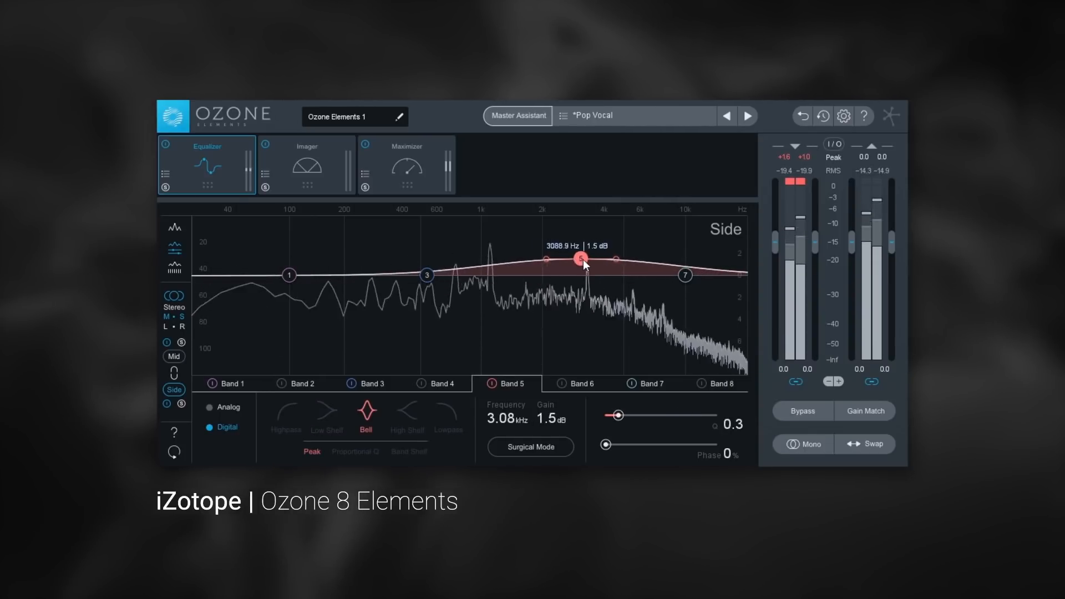
pyautogui.moveTo(579, 258); pyautogui.dragTo(606, 259)
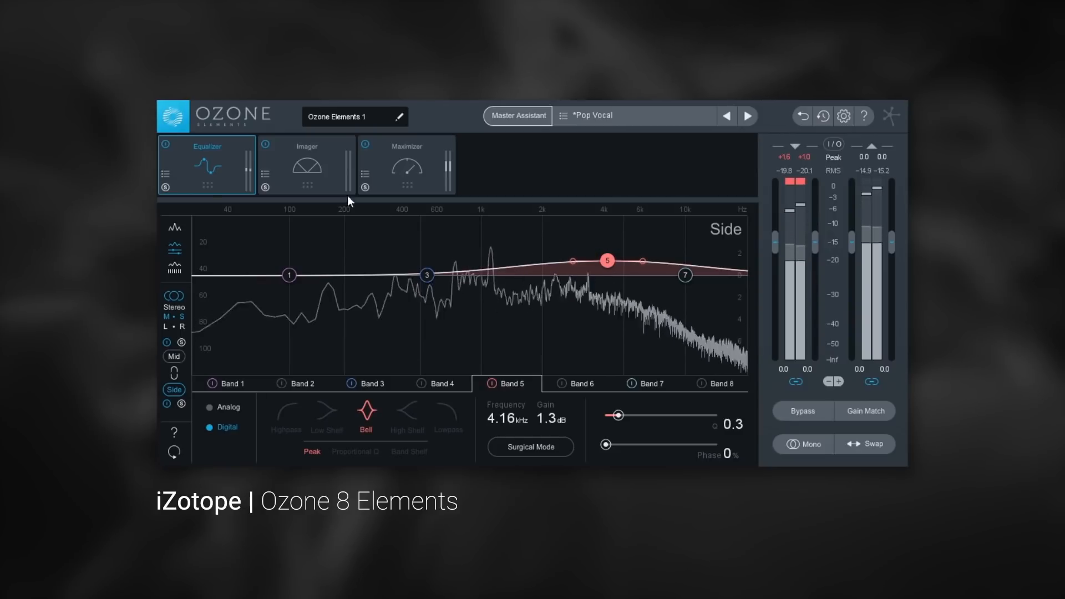
# In the Imager's Lissajous view, set stereo width to 8.1 and return stereoize delay to 5.9 ms.
pyautogui.click(306, 165)
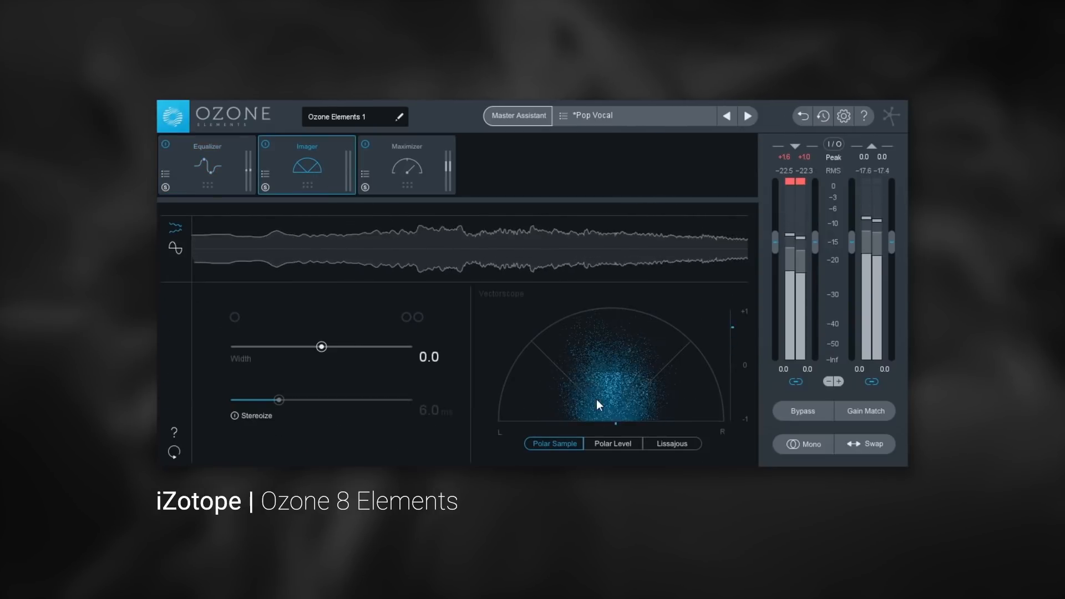
pyautogui.click(672, 444)
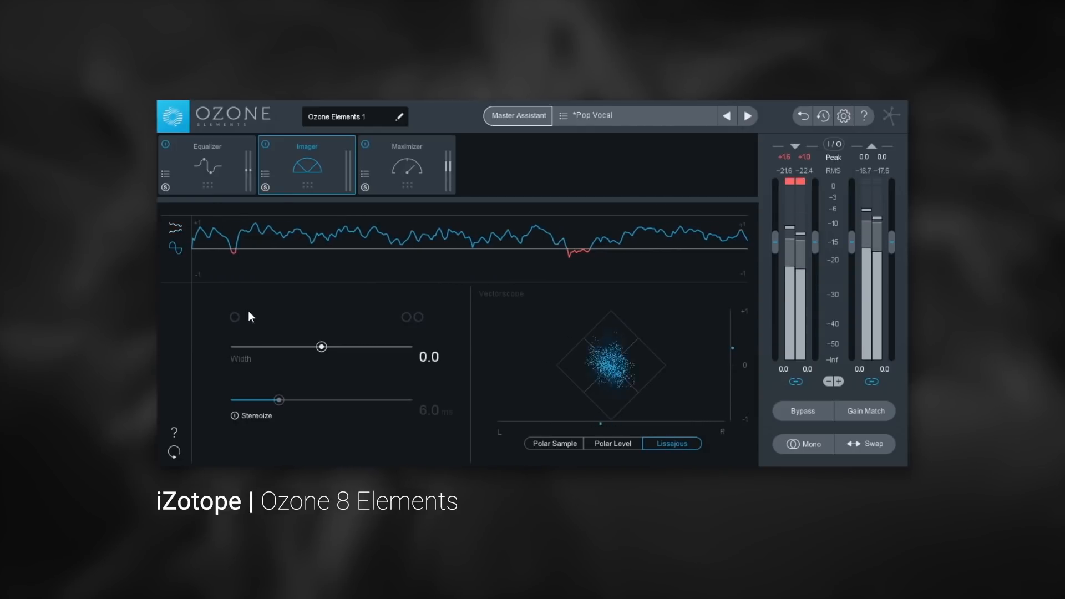
pyautogui.moveTo(322, 346); pyautogui.dragTo(329, 346)
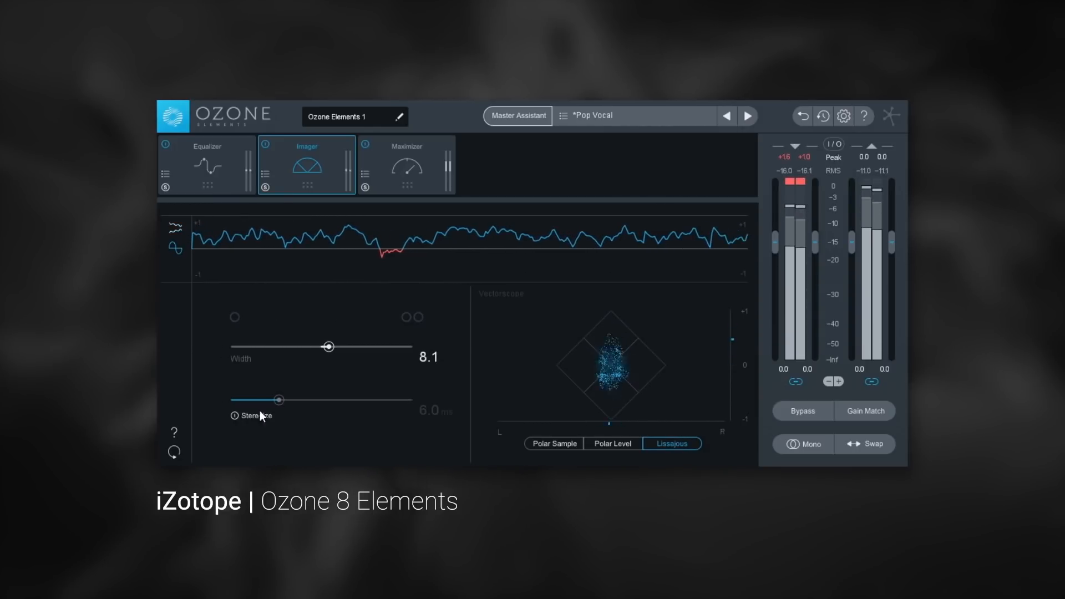
pyautogui.moveTo(280, 399); pyautogui.dragTo(305, 400)
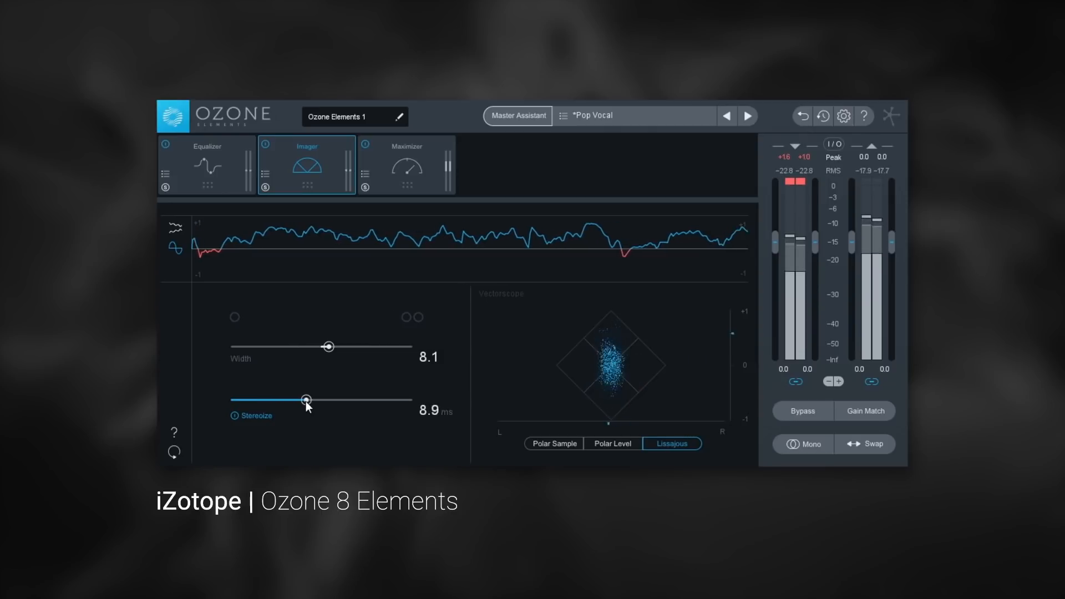
pyautogui.moveTo(305, 399); pyautogui.dragTo(280, 400)
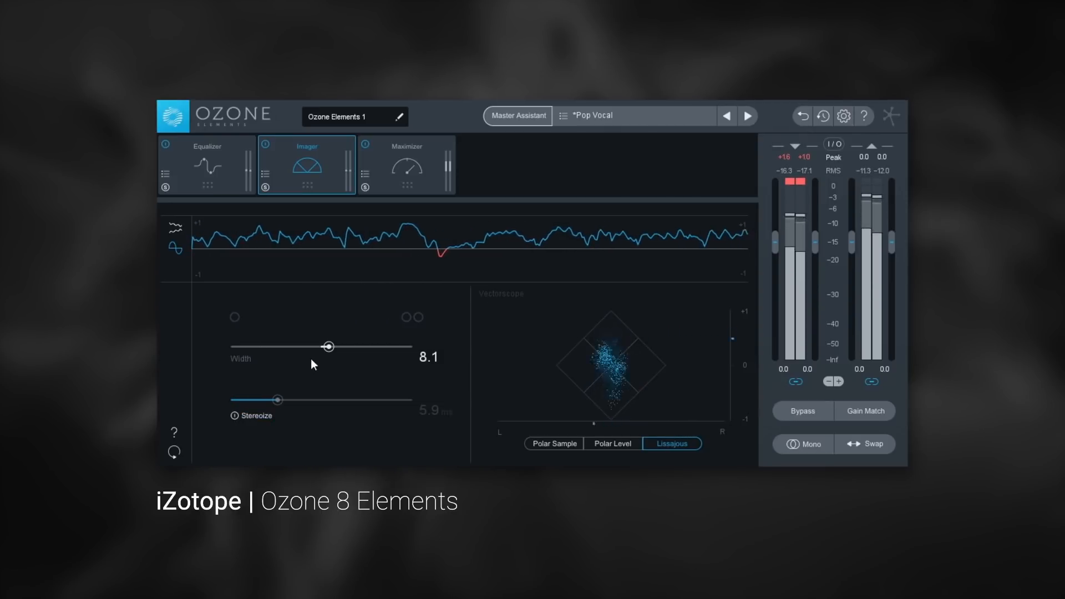
pyautogui.click(406, 167)
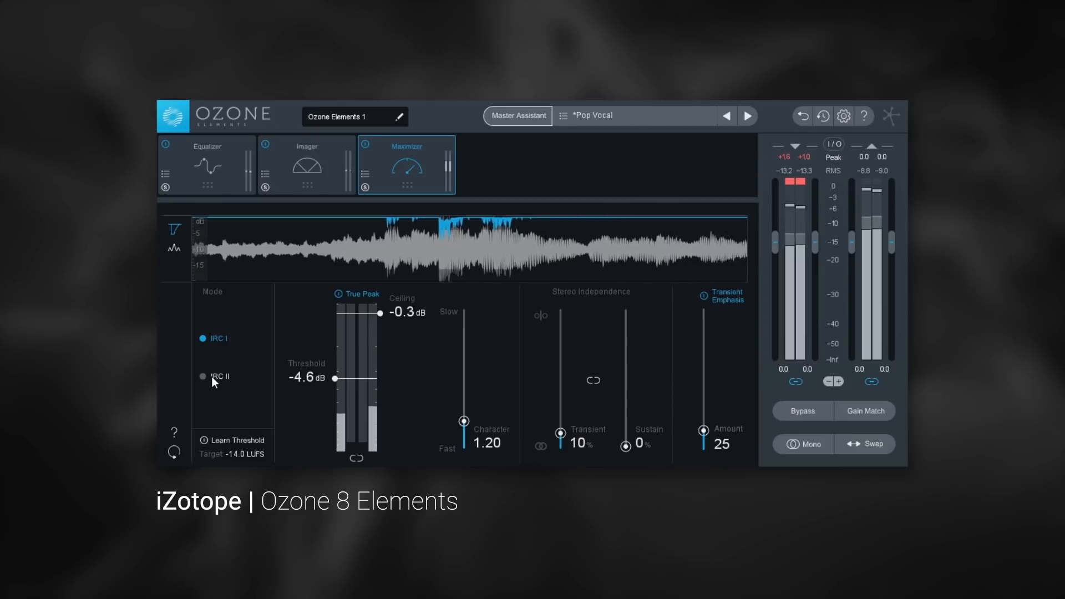
# Switch the Maximizer to IRC II, raise transient emphasis to 92 and lower threshold to -3.3 dB.
pyautogui.click(203, 376)
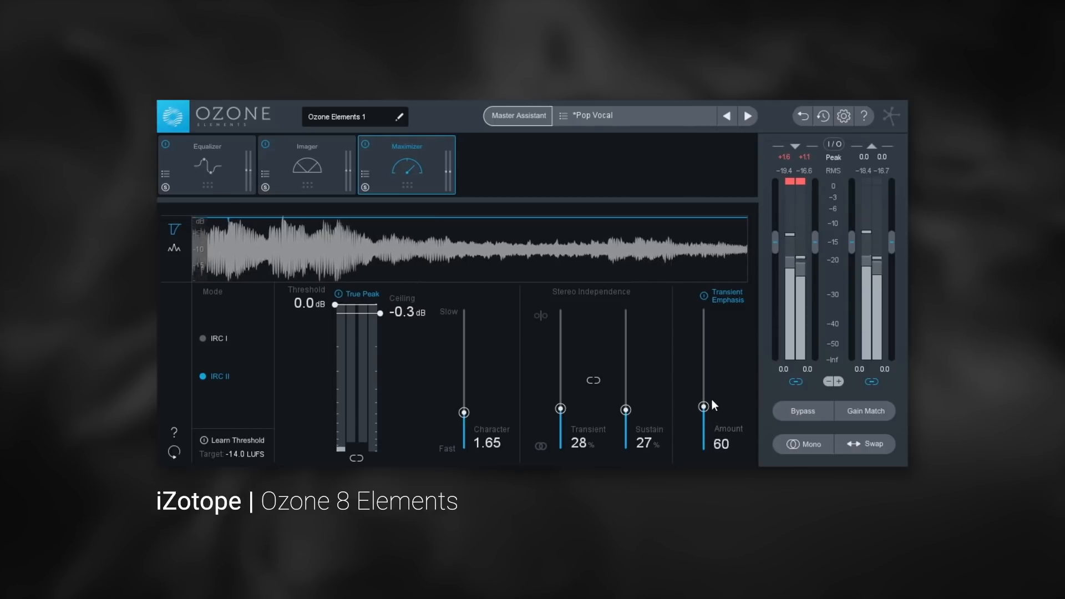
pyautogui.moveTo(703, 405); pyautogui.dragTo(704, 384)
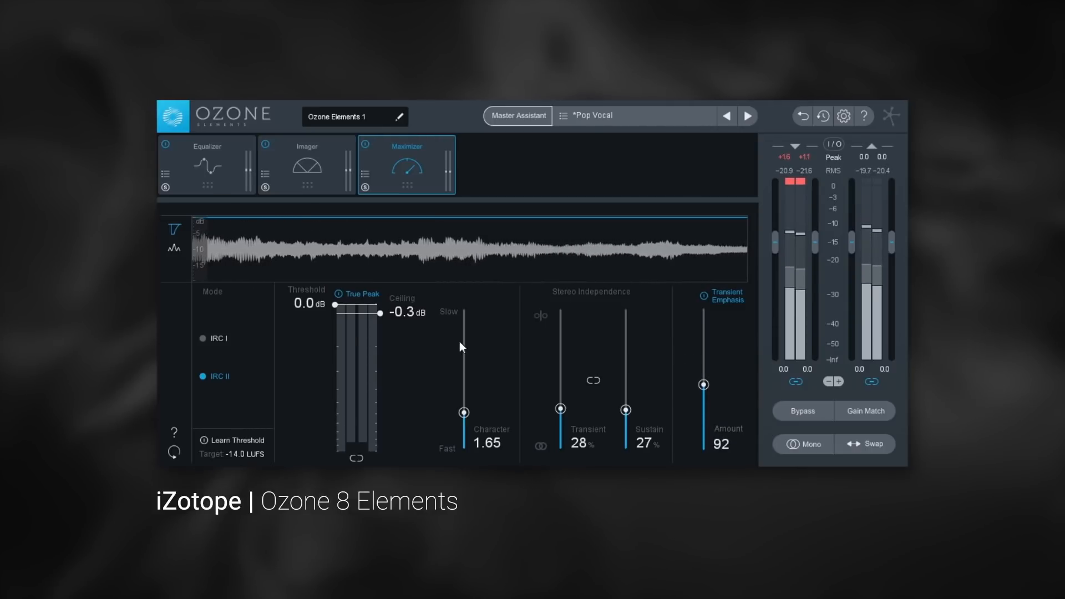
pyautogui.moveTo(334, 304); pyautogui.dragTo(334, 340)
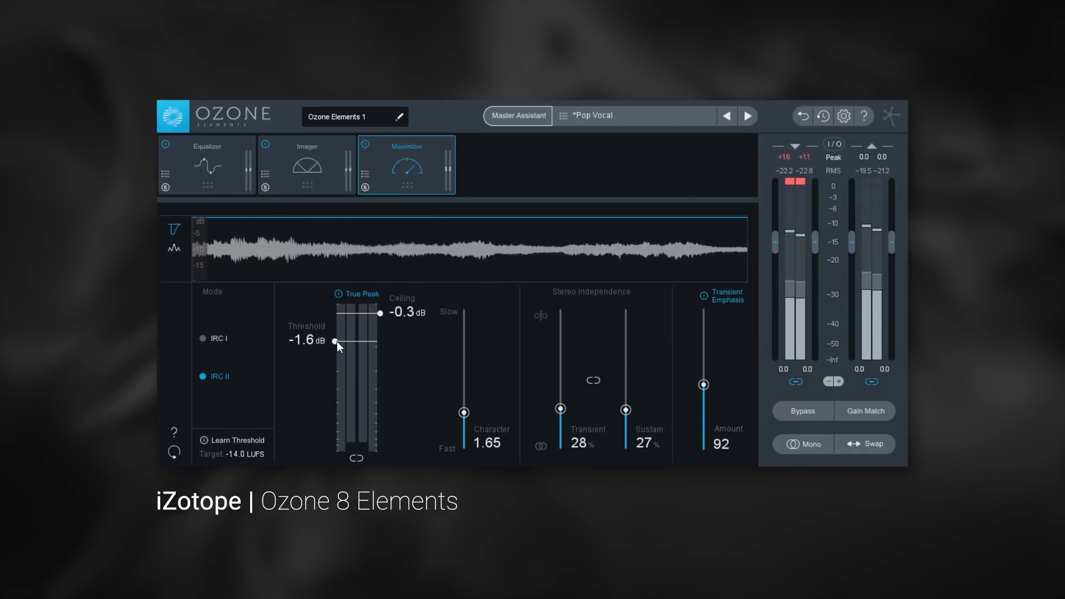
pyautogui.moveTo(334, 341); pyautogui.dragTo(333, 362)
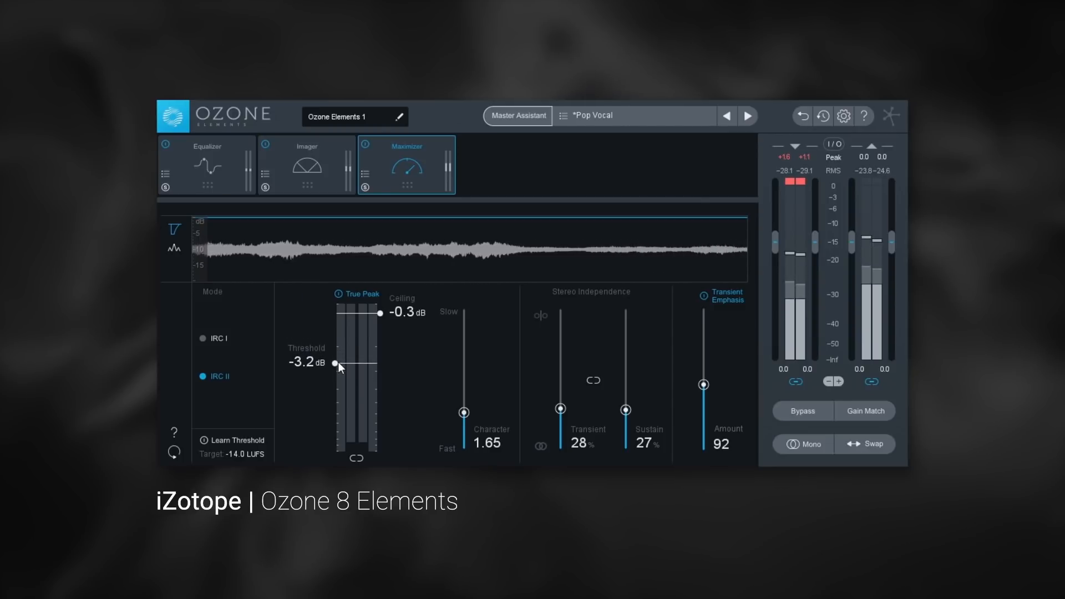
pyautogui.moveTo(333, 362); pyautogui.dragTo(334, 364)
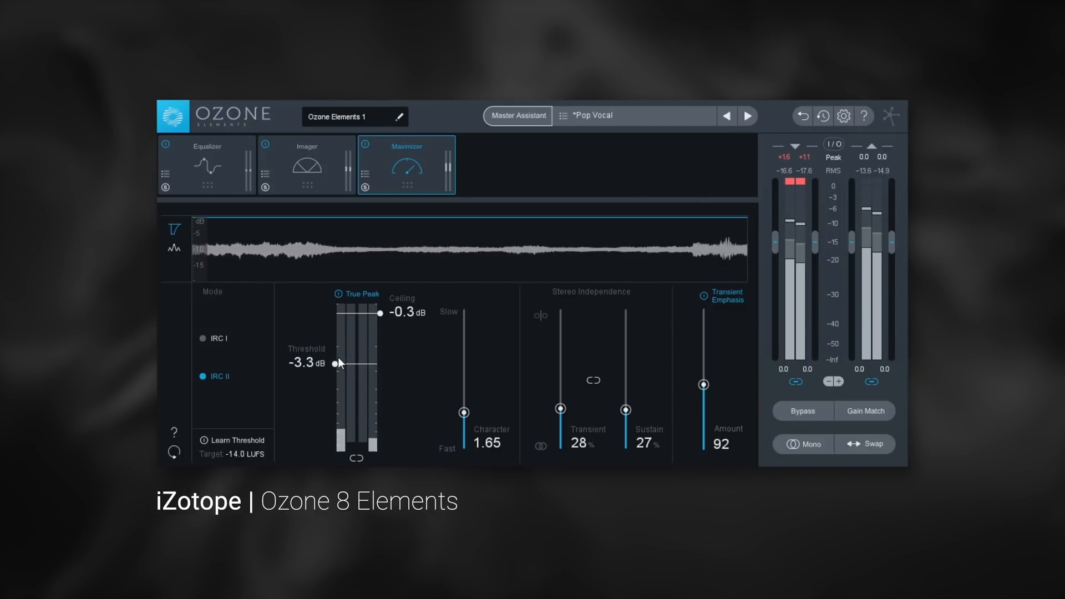